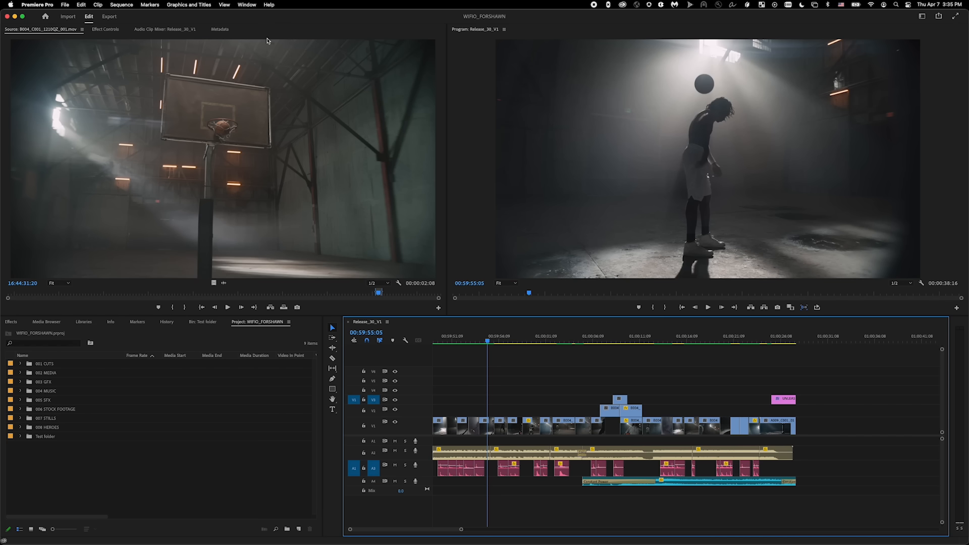
Step: Open the Review with Frame.io panel from the Window menu and sign in
left_click(247, 5)
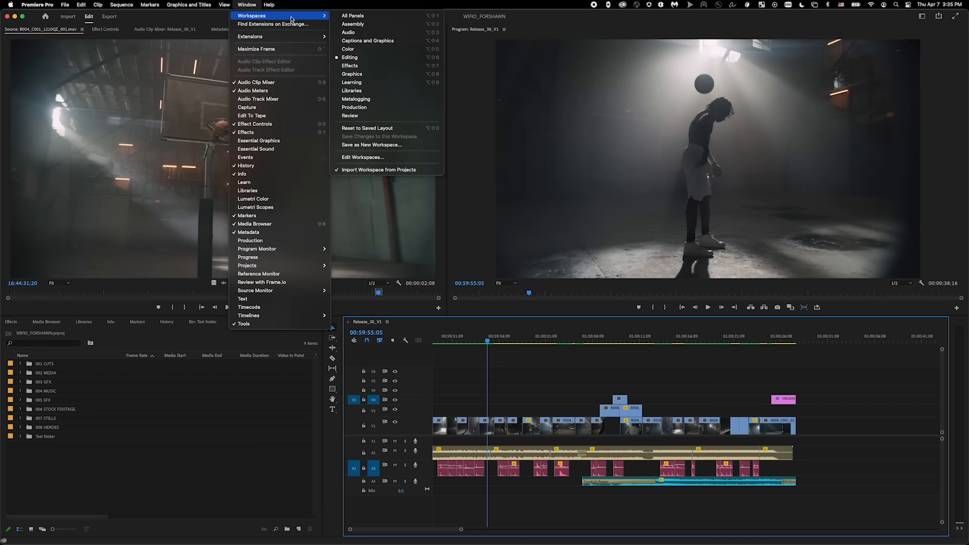
mouse_move(386, 115)
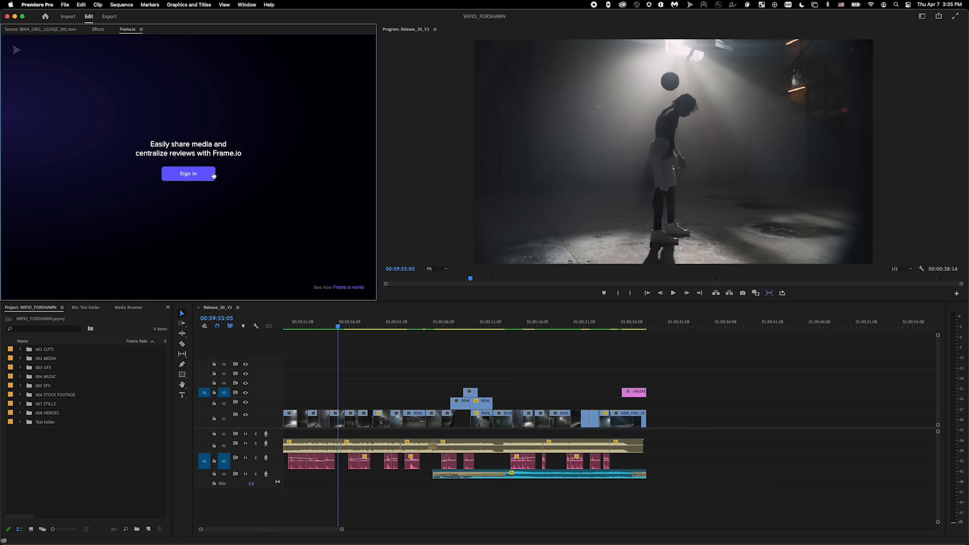
left_click(189, 174)
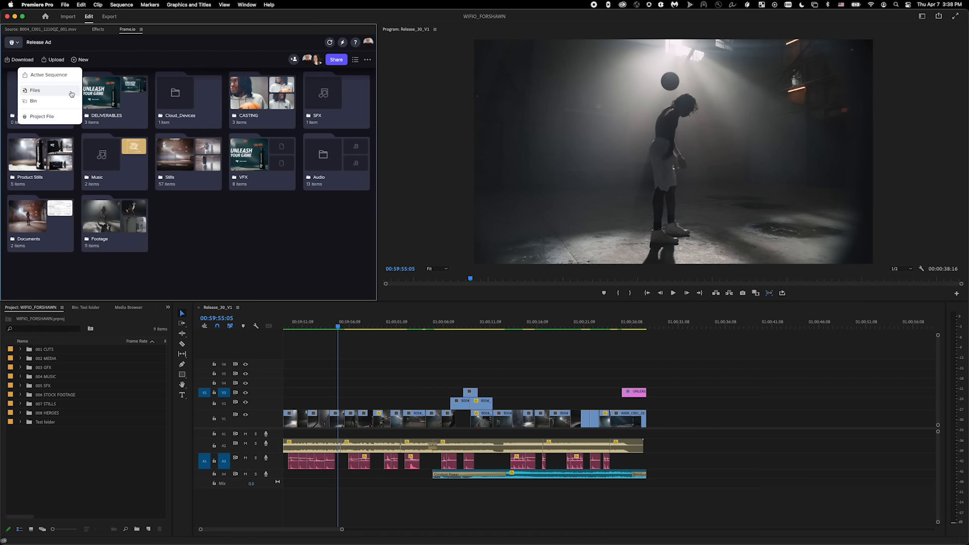
mouse_move(70, 104)
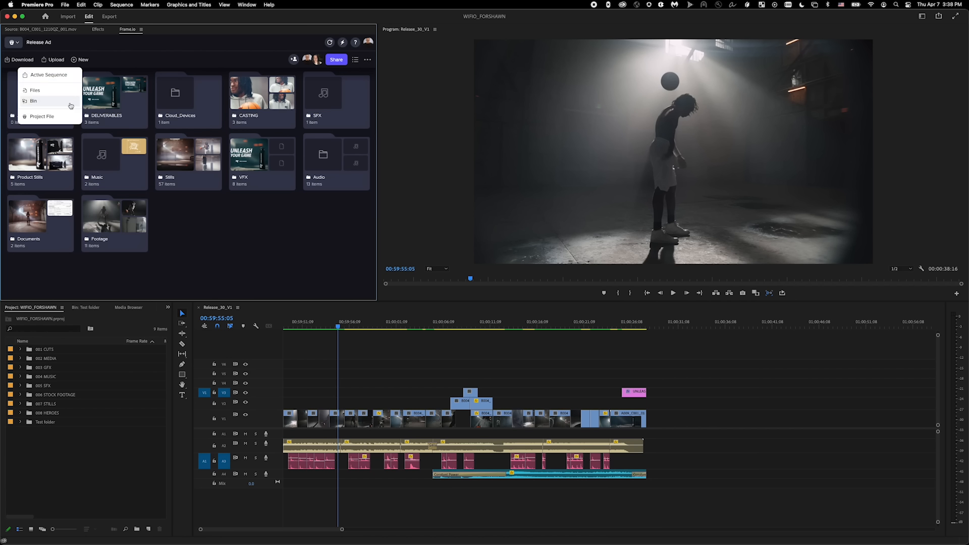
mouse_move(74, 118)
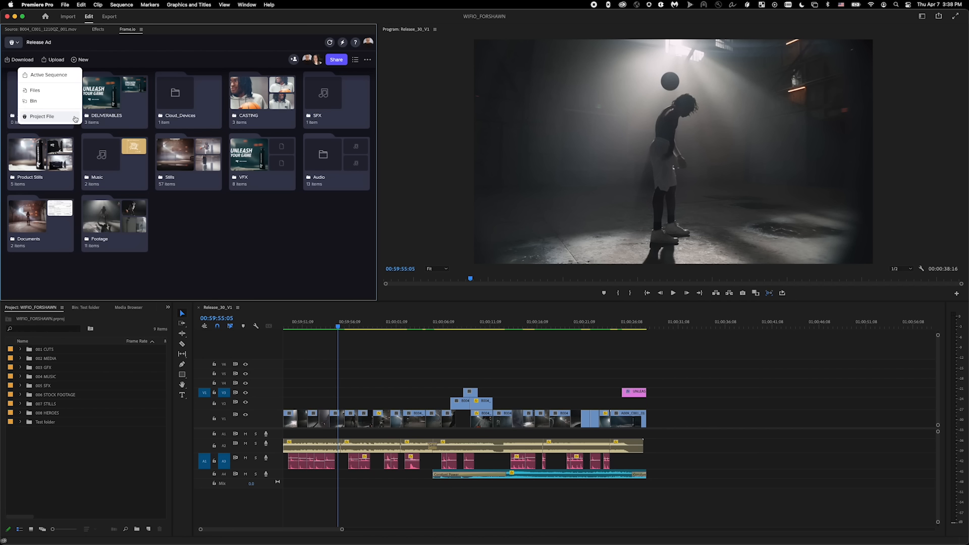
mouse_move(72, 90)
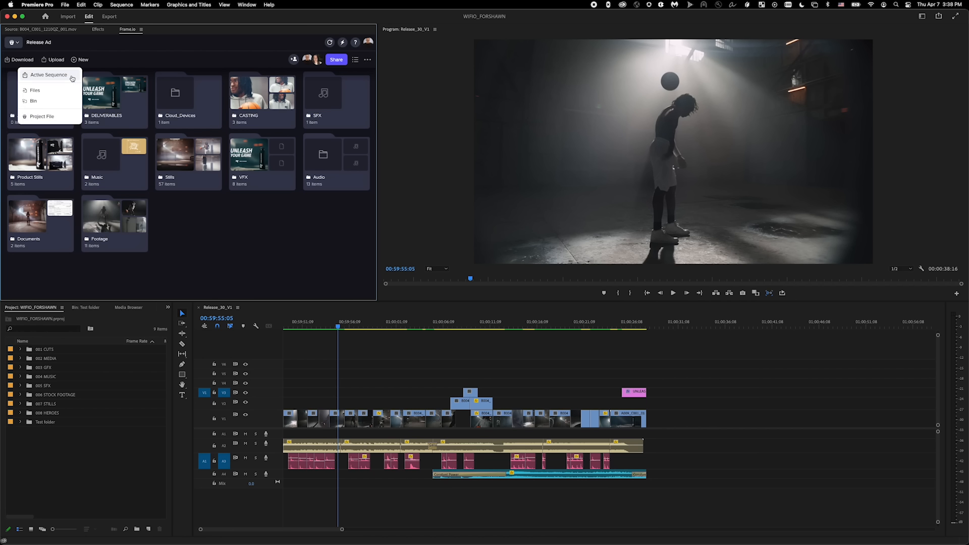
Step: Upload the active sequence as Web 1080, whole sequence, custom folder, auto-versioned
left_click(48, 75)
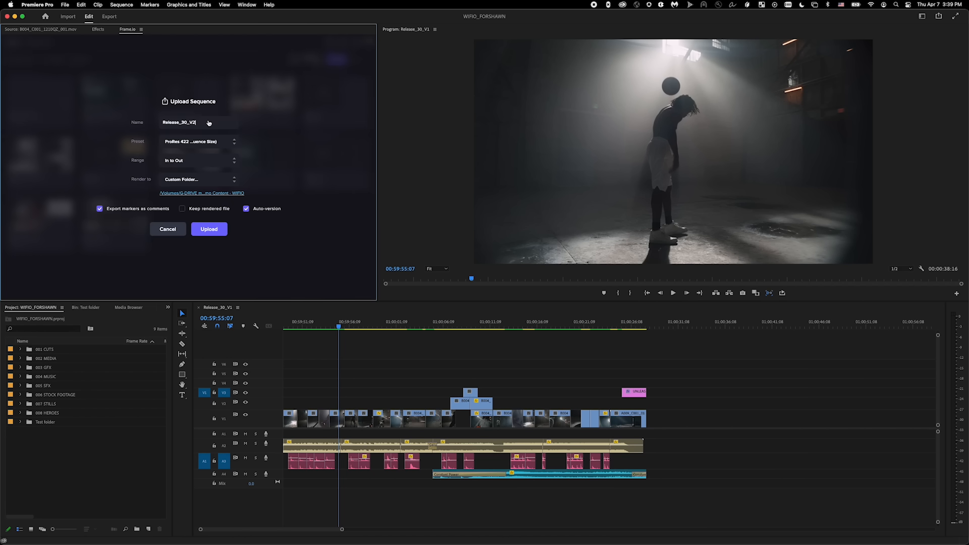
left_click(233, 161)
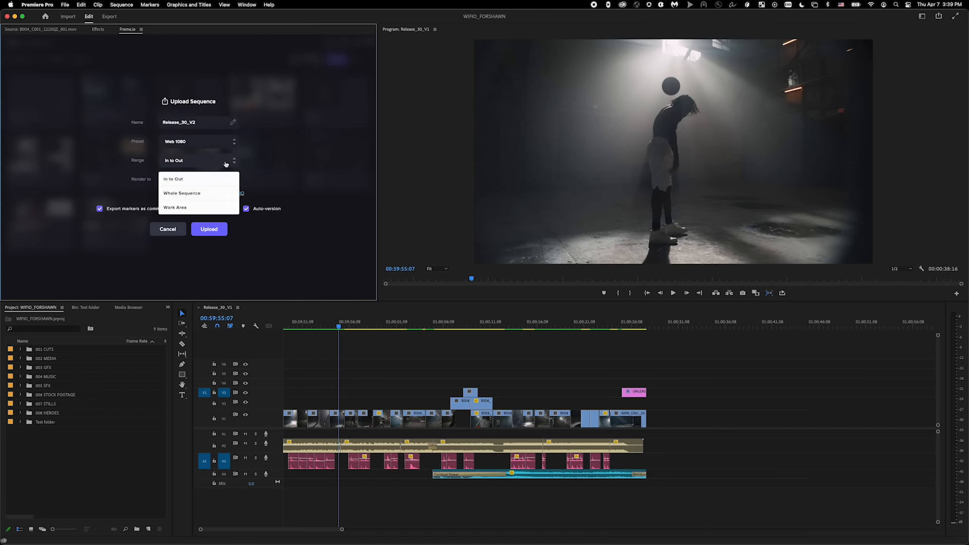
mouse_move(198, 193)
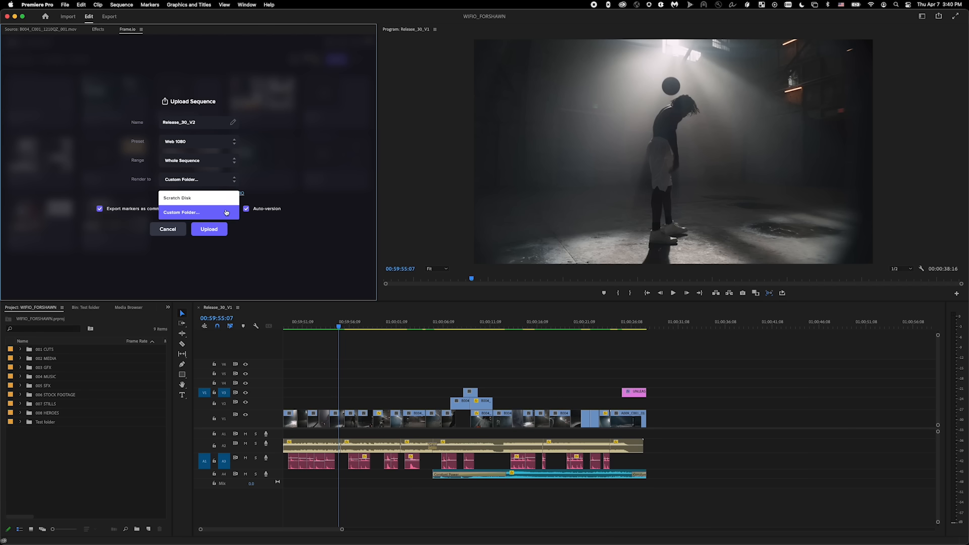
left_click(182, 212)
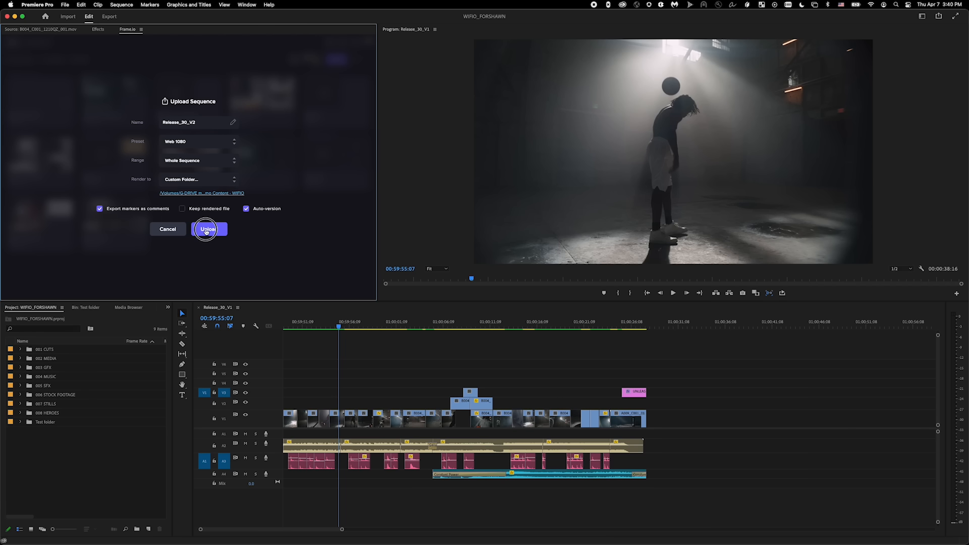
left_click(206, 229)
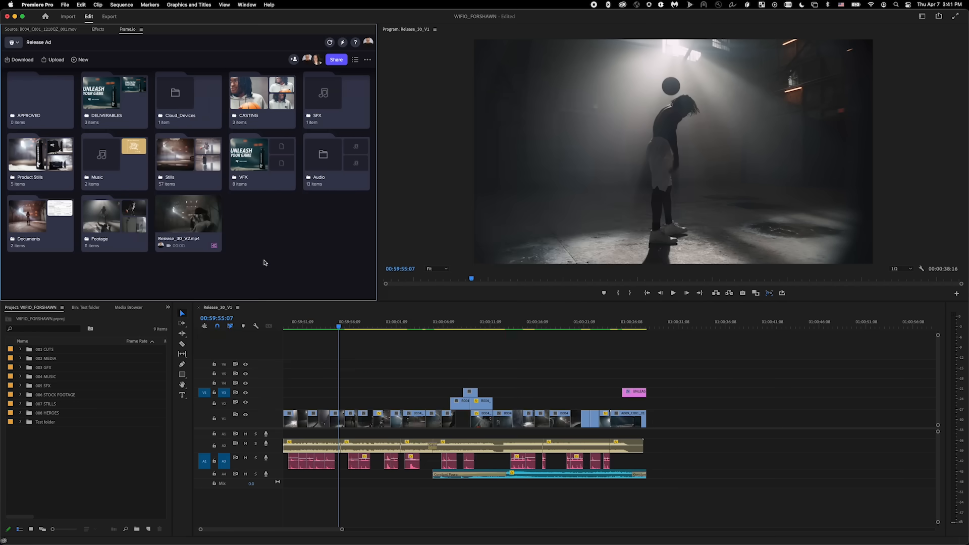
left_click(403, 322)
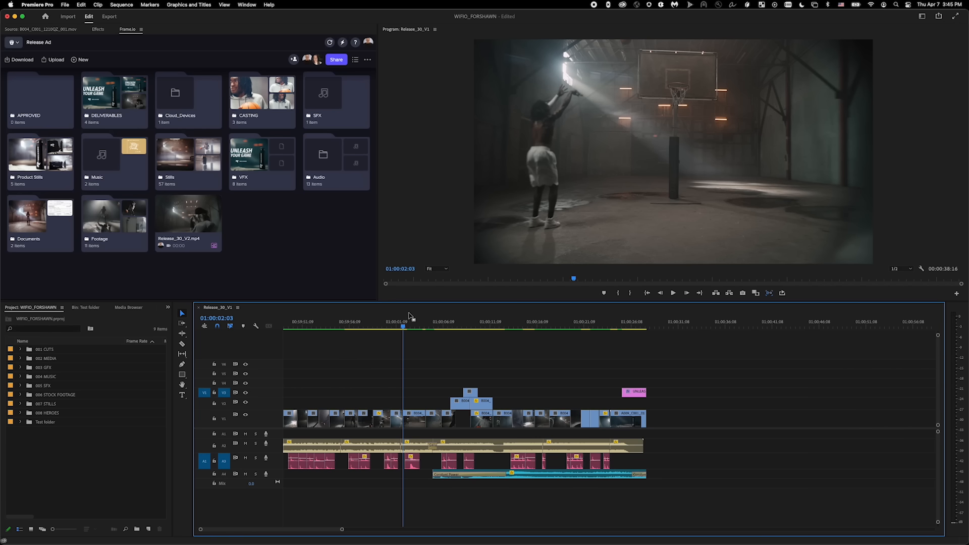
left_click(361, 322)
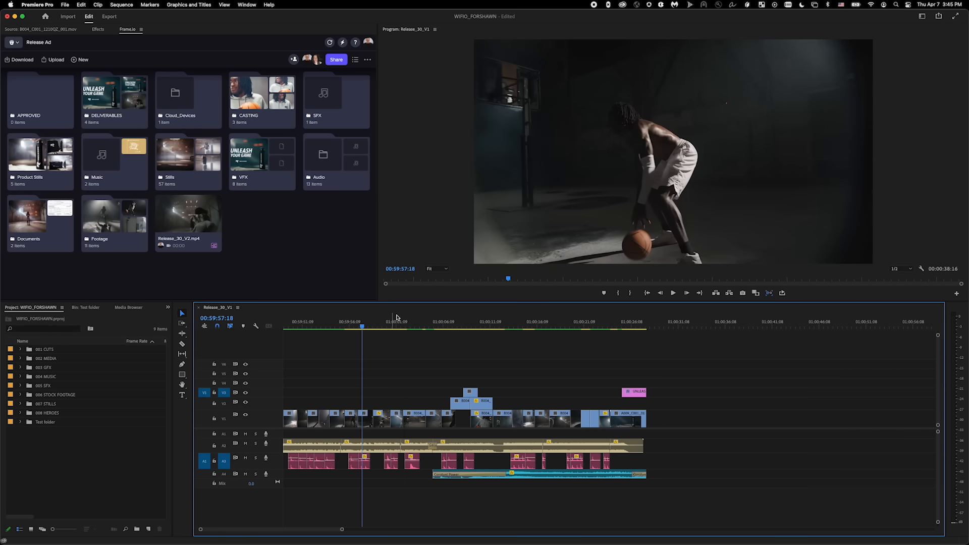
mouse_move(322, 178)
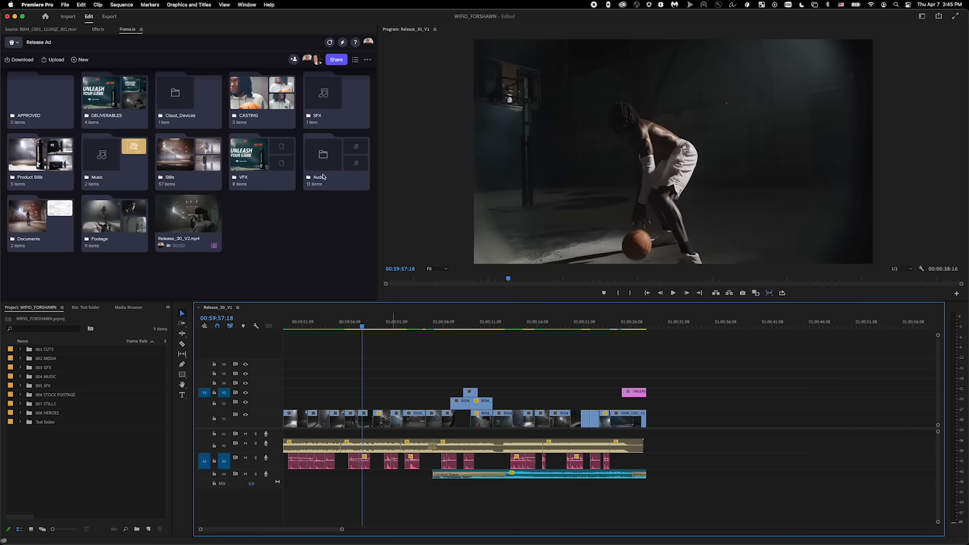
left_click(295, 60)
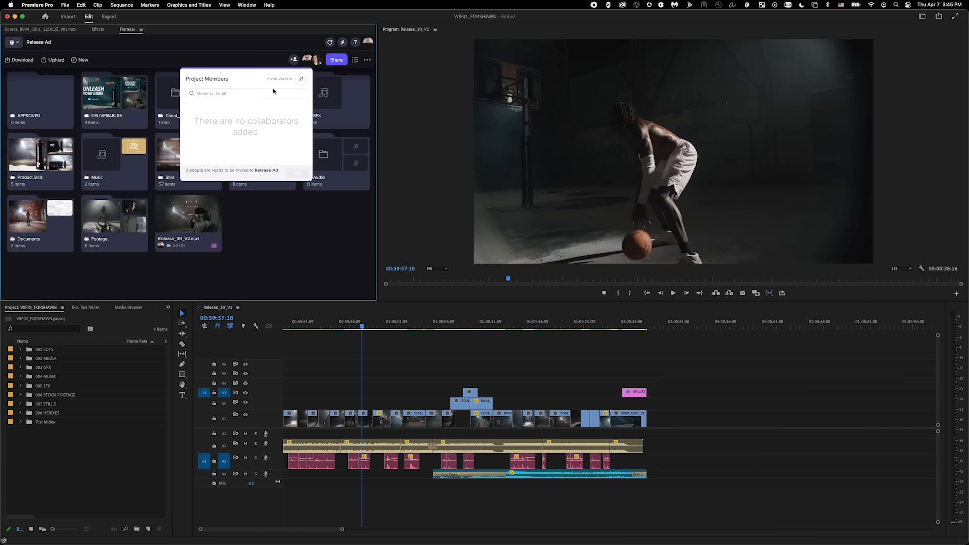
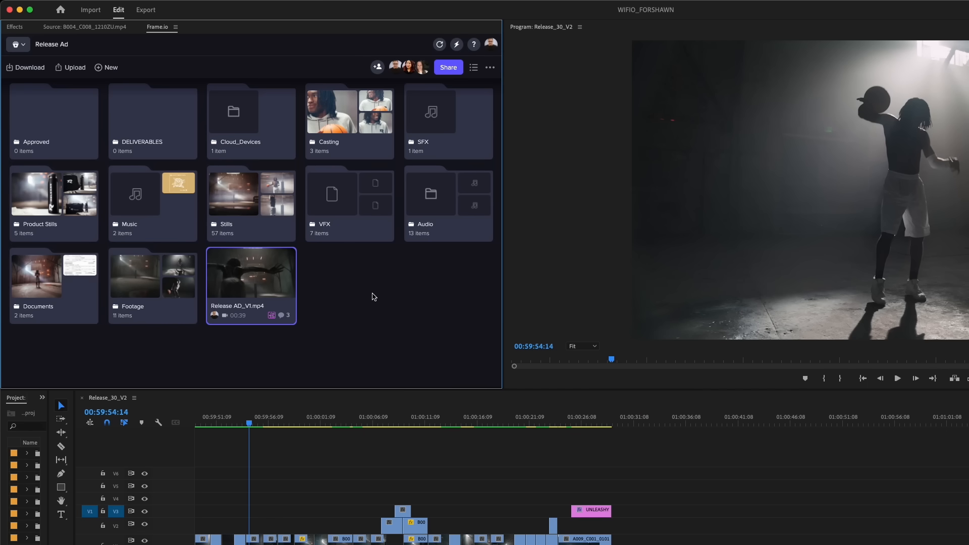
mouse_move(416, 137)
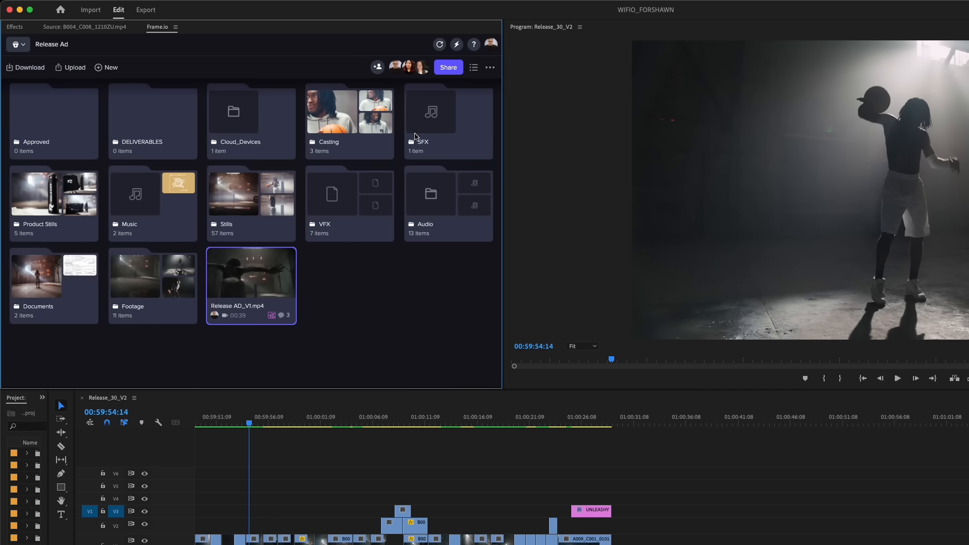
Step: Share Release AD_V1.mp4 for review and close the Share for Review dialog
left_click(448, 67)
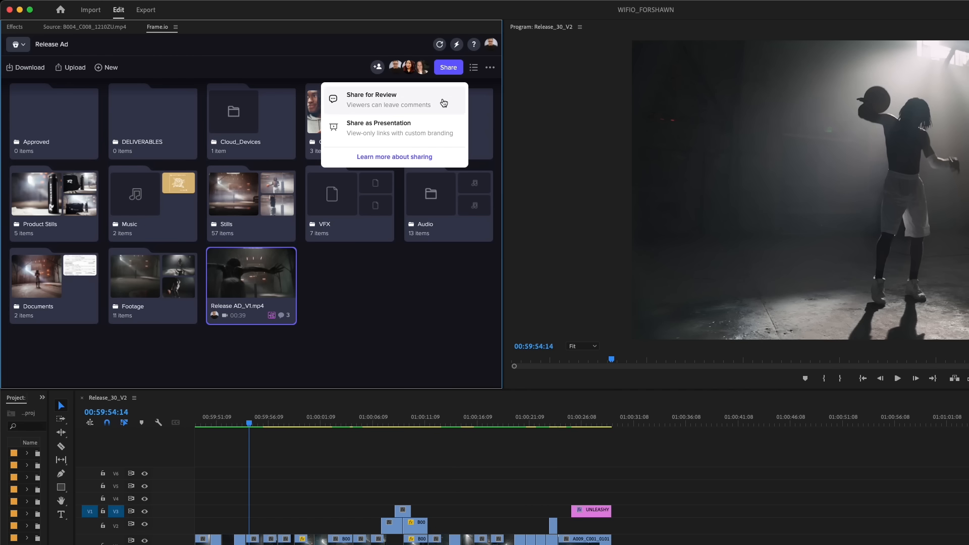
left_click(371, 99)
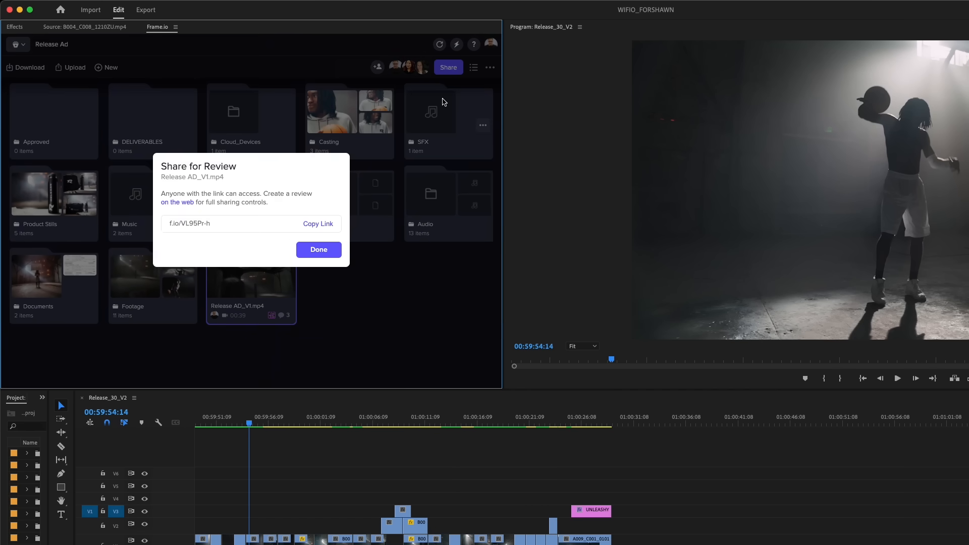
left_click(319, 249)
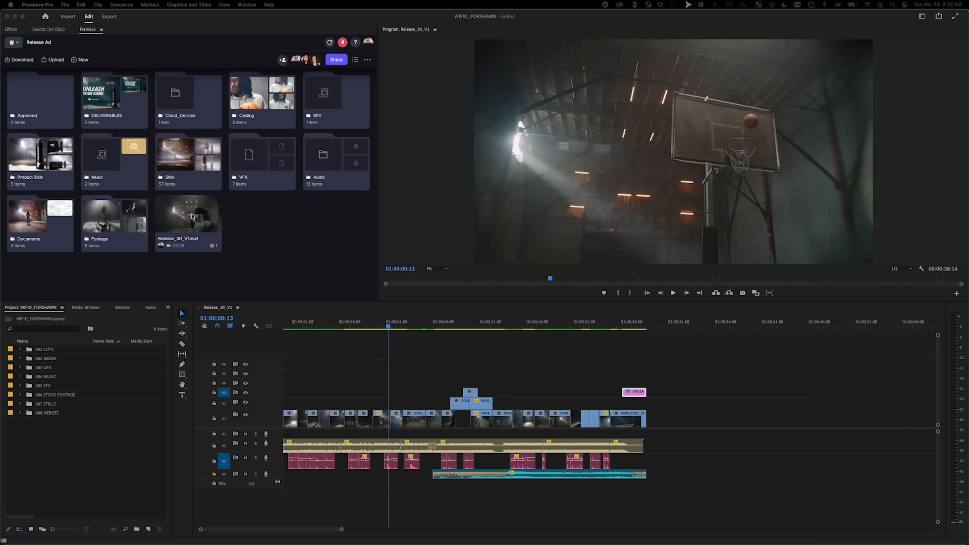
Step: Open the Release_30_V1.mp4 asset in the Frame.io player to see its comments
double_click(188, 213)
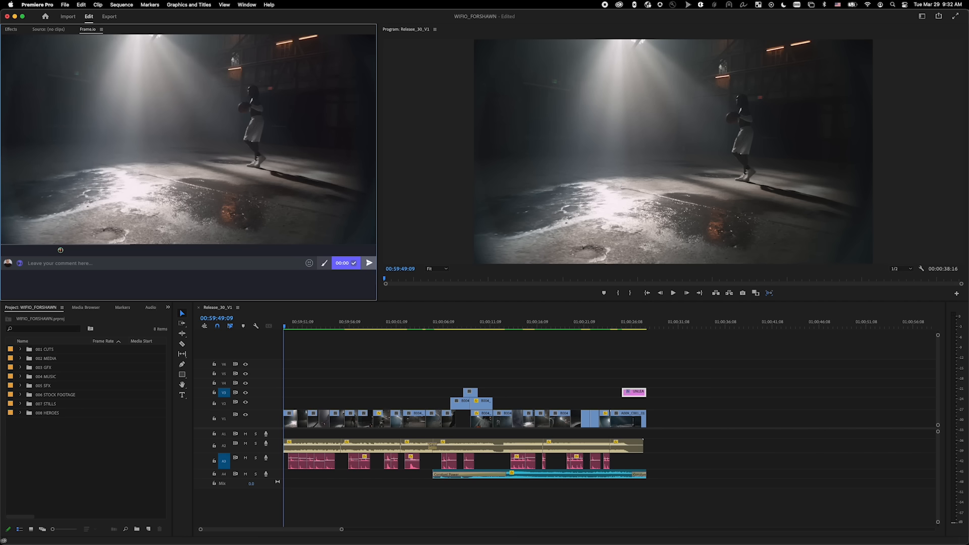
mouse_move(211, 249)
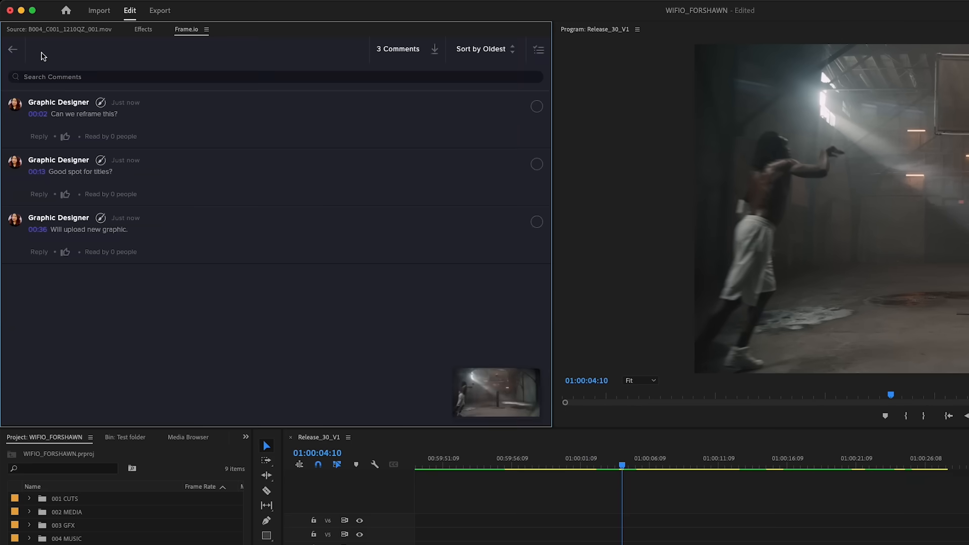
mouse_move(240, 235)
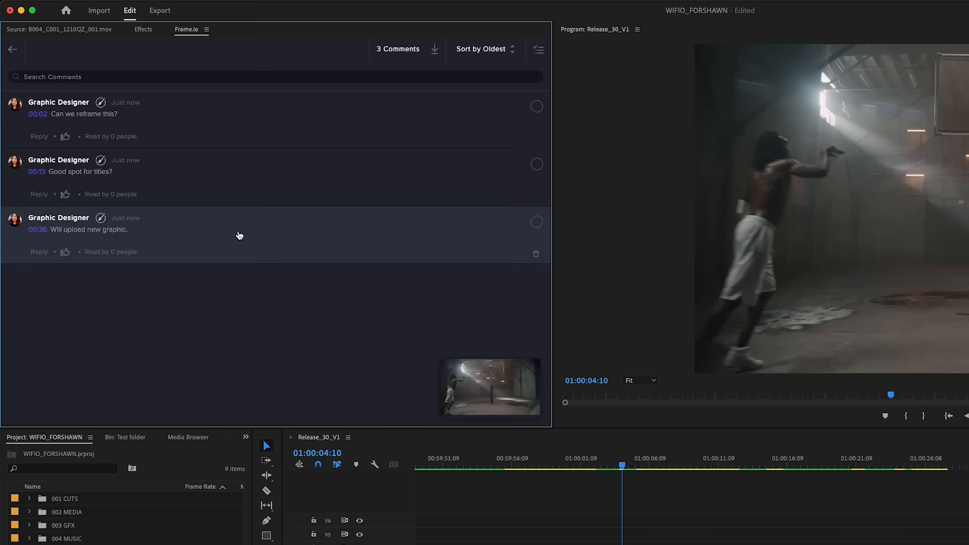
mouse_move(442, 52)
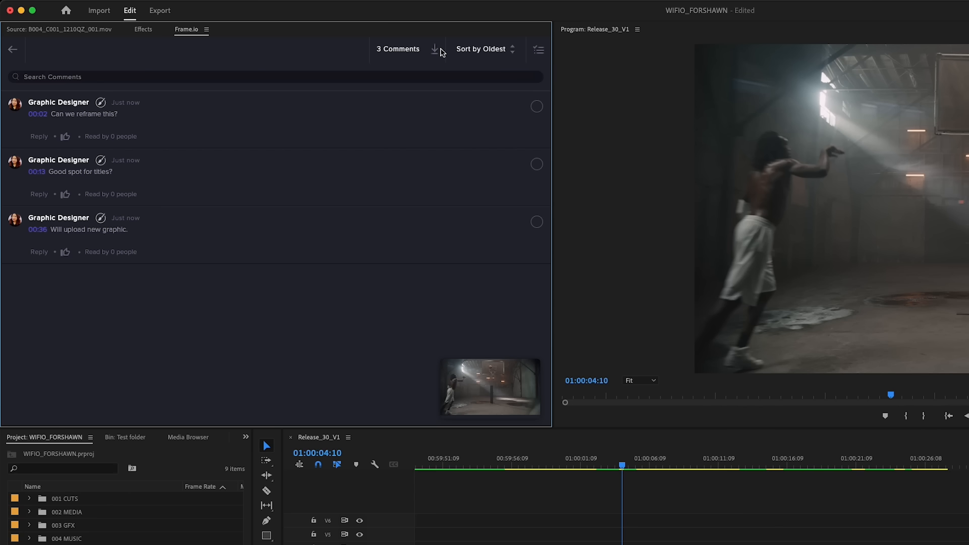
Step: Download the Frame.io review comments onto the sequence as markers
left_click(436, 50)
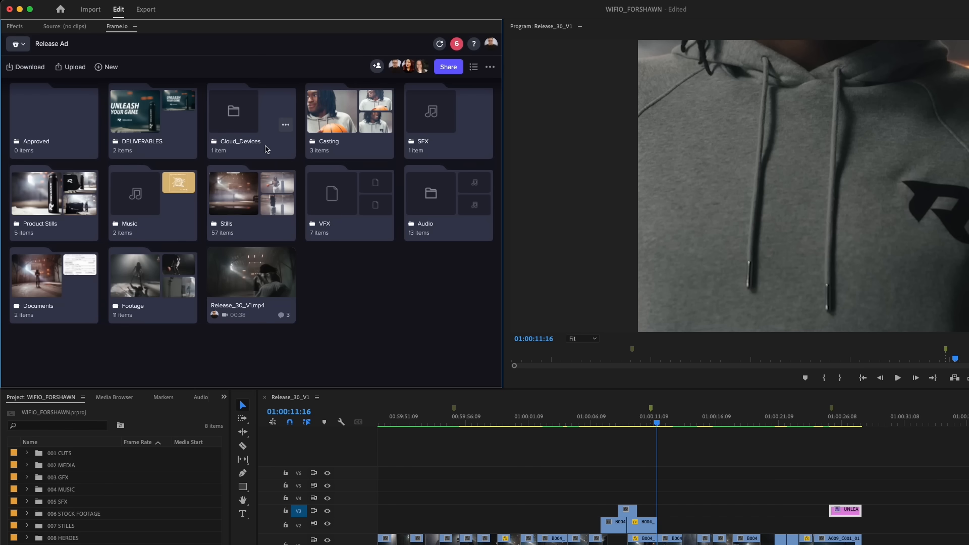
Step: Browse Cloud_Devices > 2021_12_10 > A Cam and import B004_C004_1210WQ.mp4
double_click(234, 111)
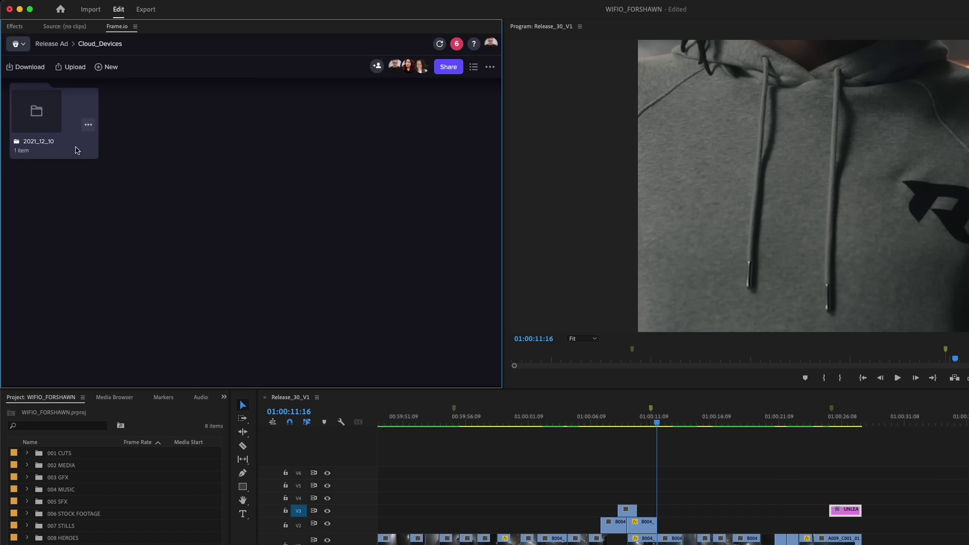
double_click(36, 110)
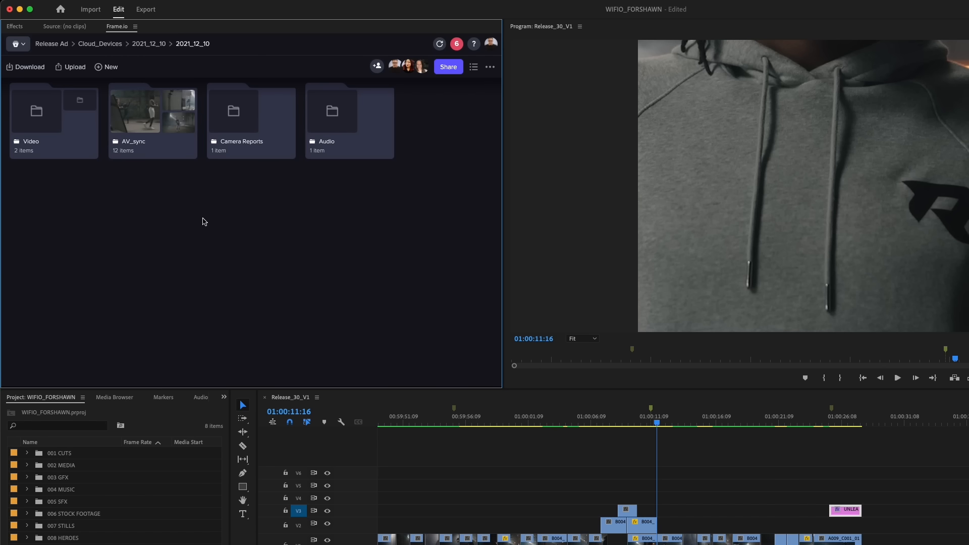
mouse_move(167, 155)
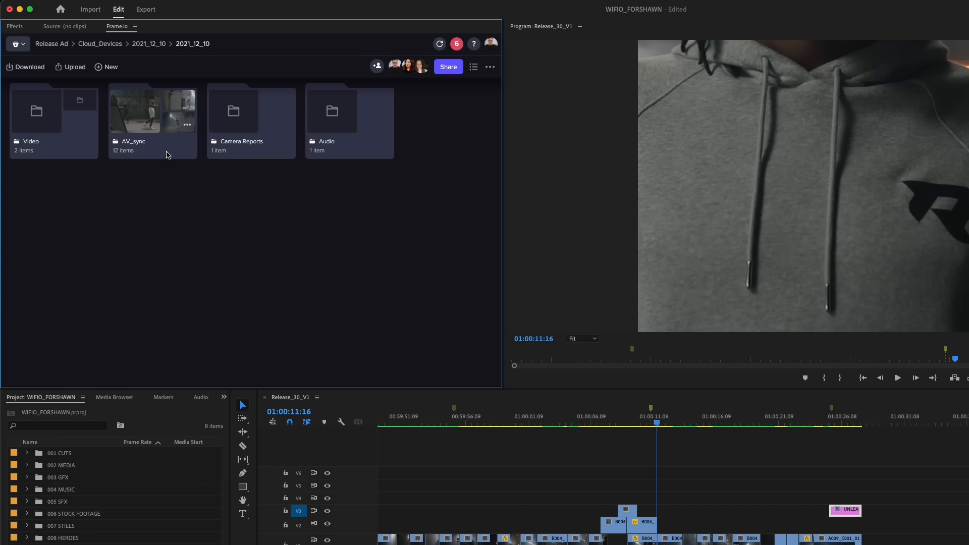
double_click(36, 111)
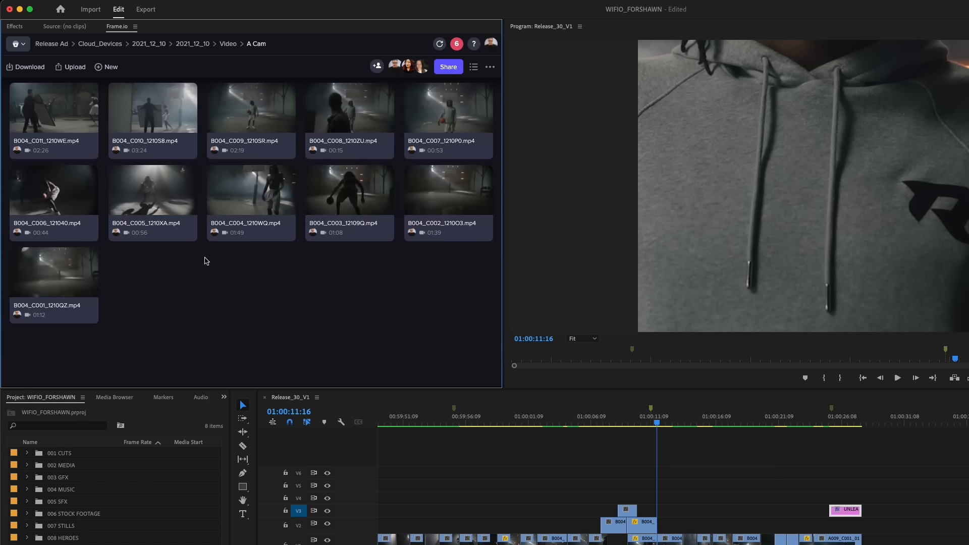
left_click(251, 190)
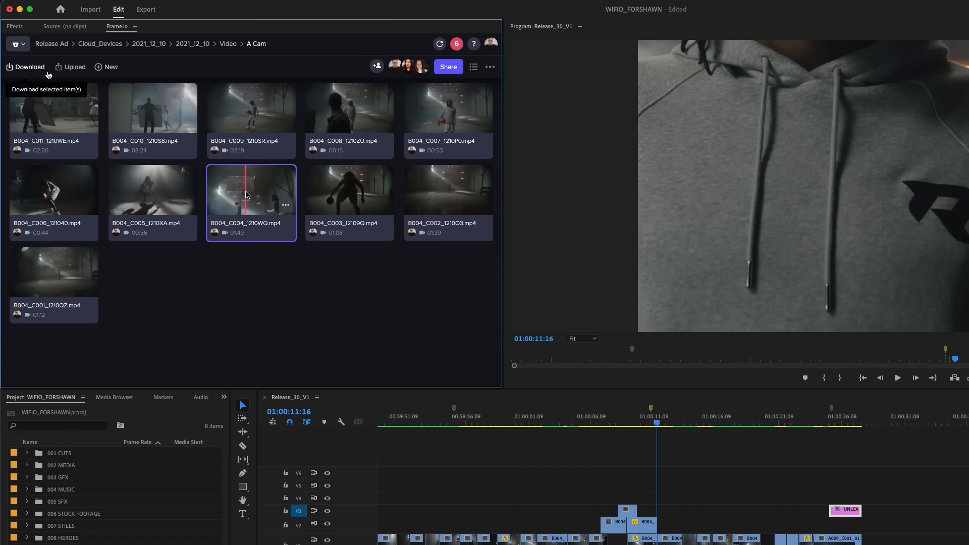
left_click(29, 67)
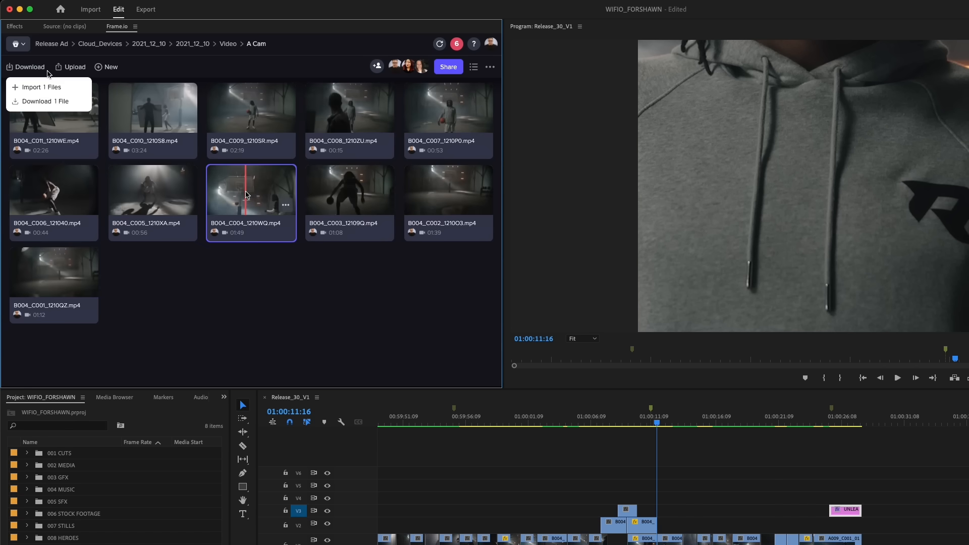
left_click(41, 86)
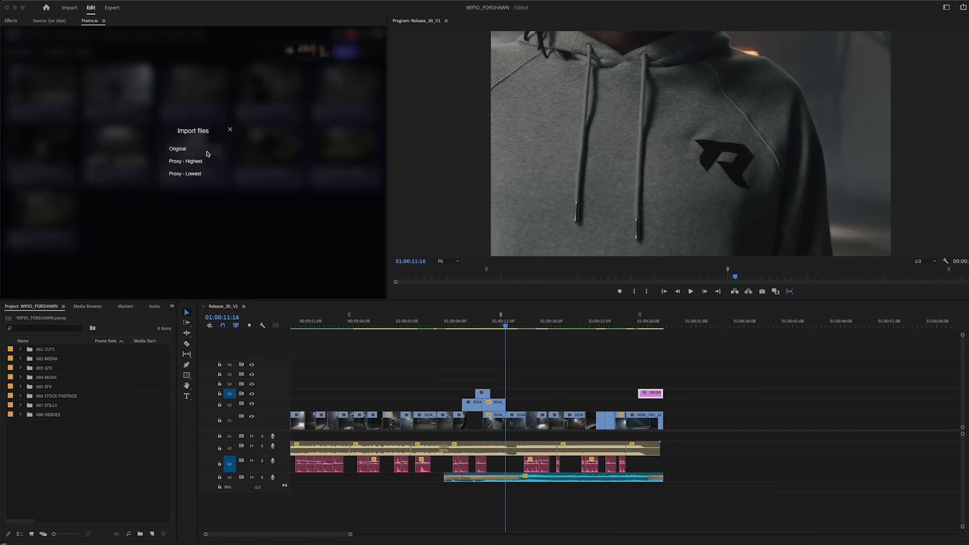
Step: Import B004_C004_1210WQ.mp4 at Original quality
left_click(177, 148)
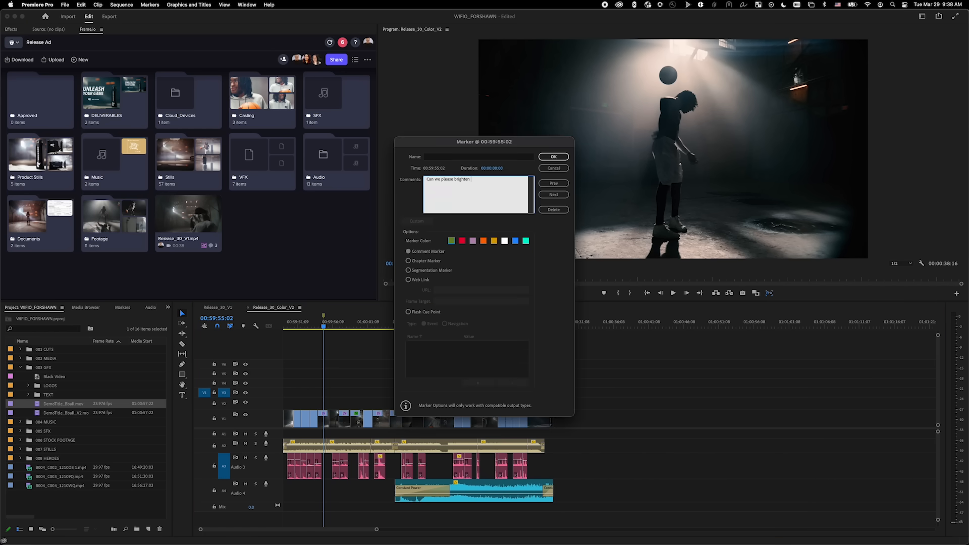
Step: Confirm the brightening marker, then upload the active sequence with markers as comments and auto-versioning
left_click(553, 156)
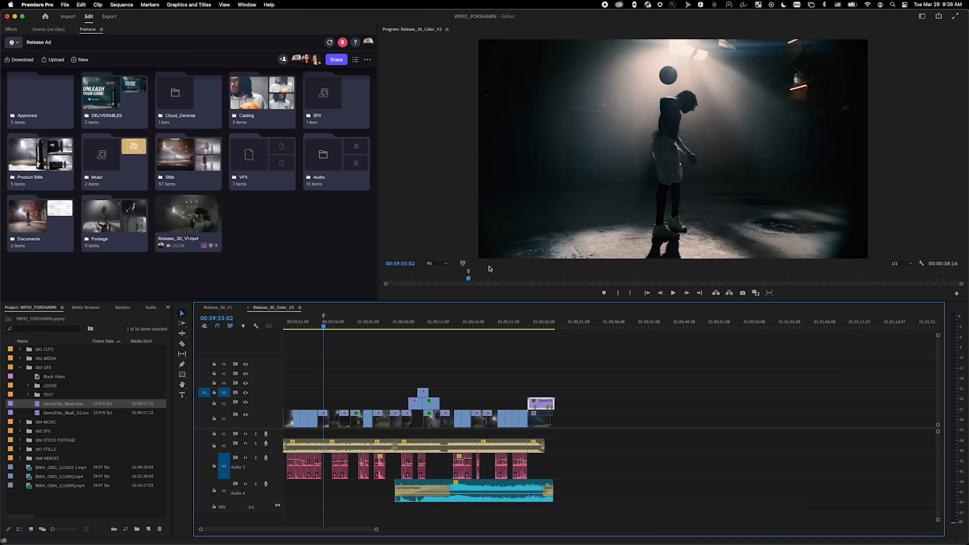
left_click(481, 325)
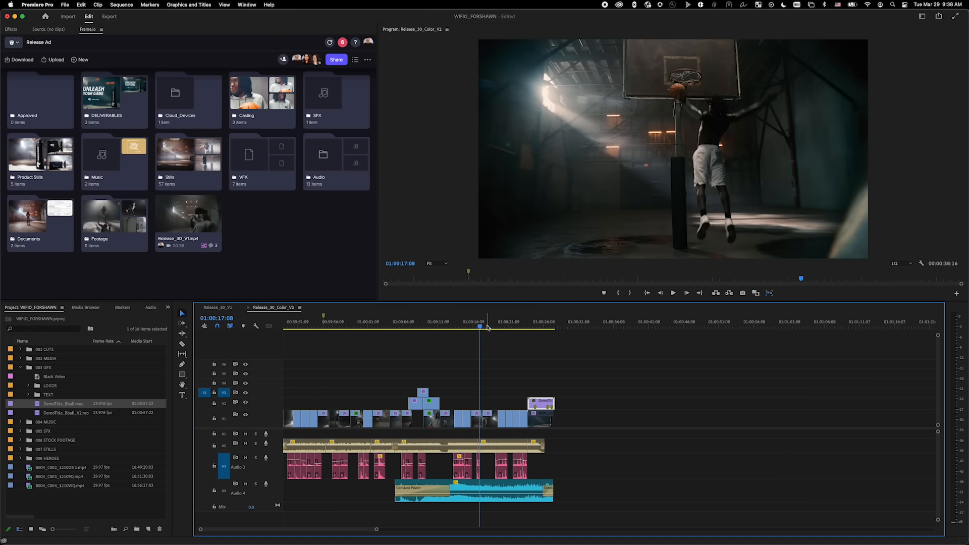
left_click(61, 62)
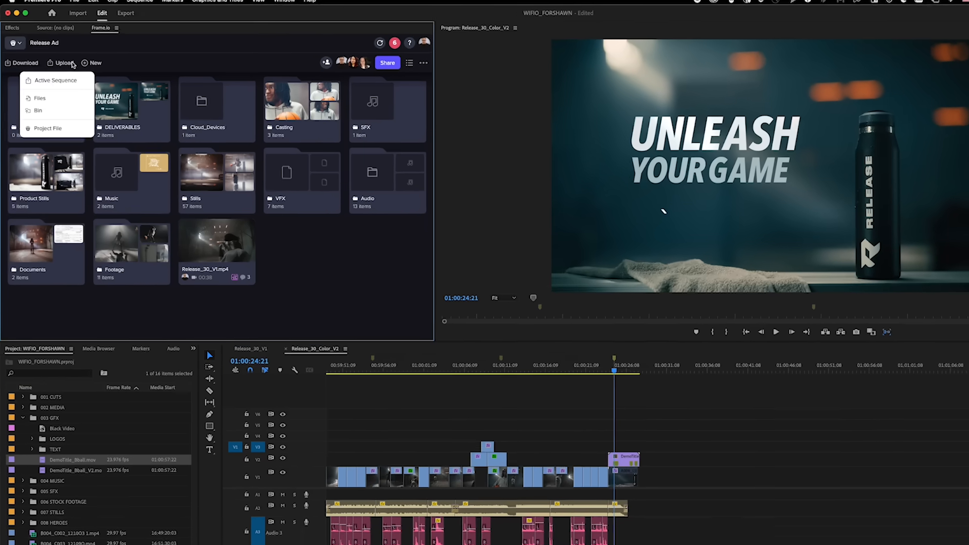
left_click(55, 80)
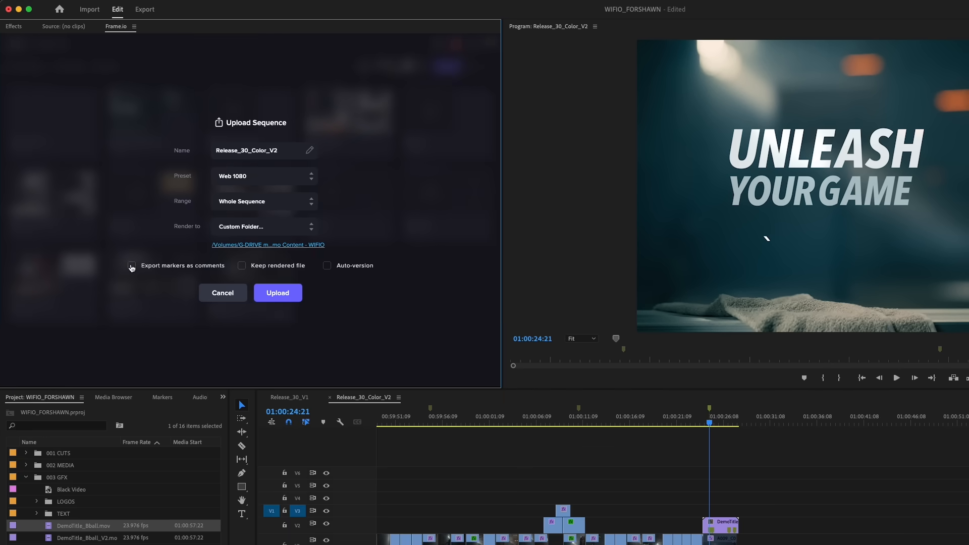
left_click(131, 265)
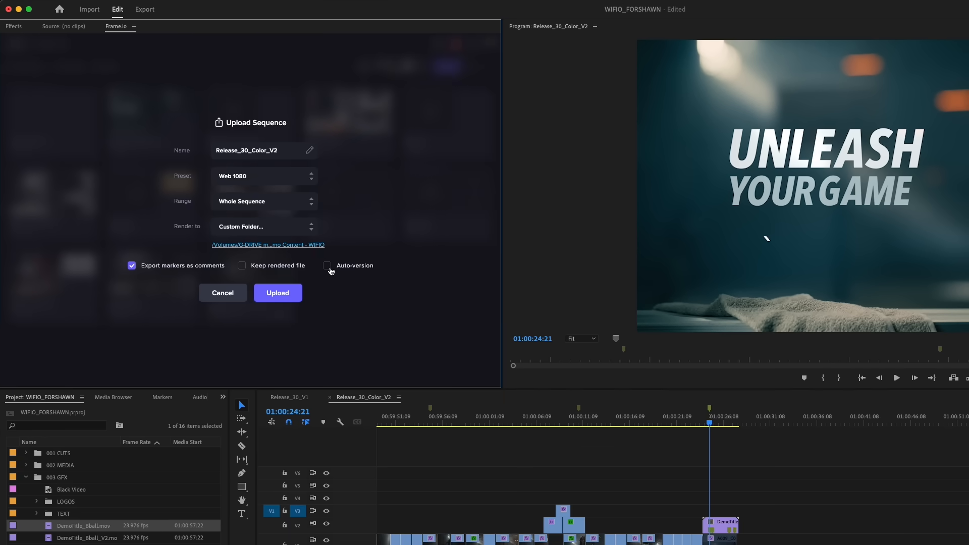
left_click(326, 265)
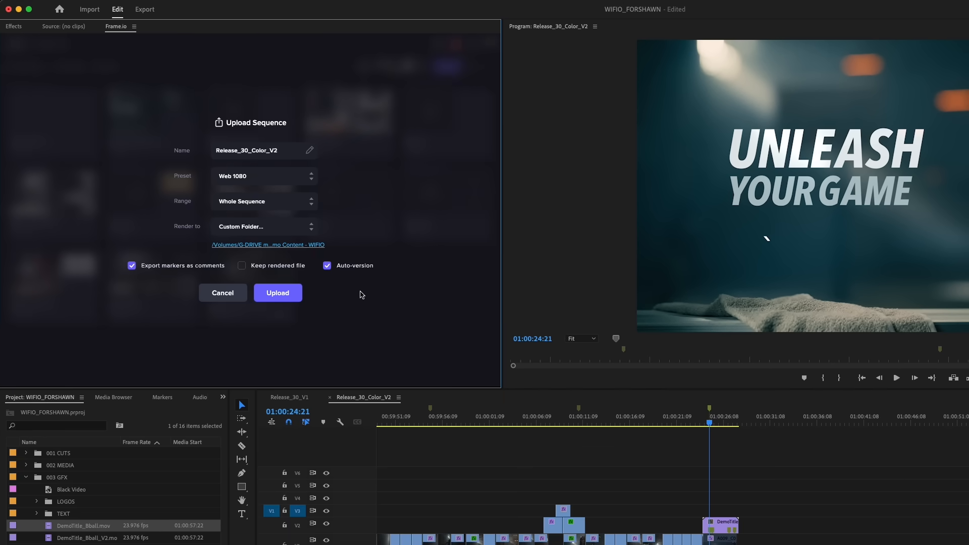
left_click(278, 292)
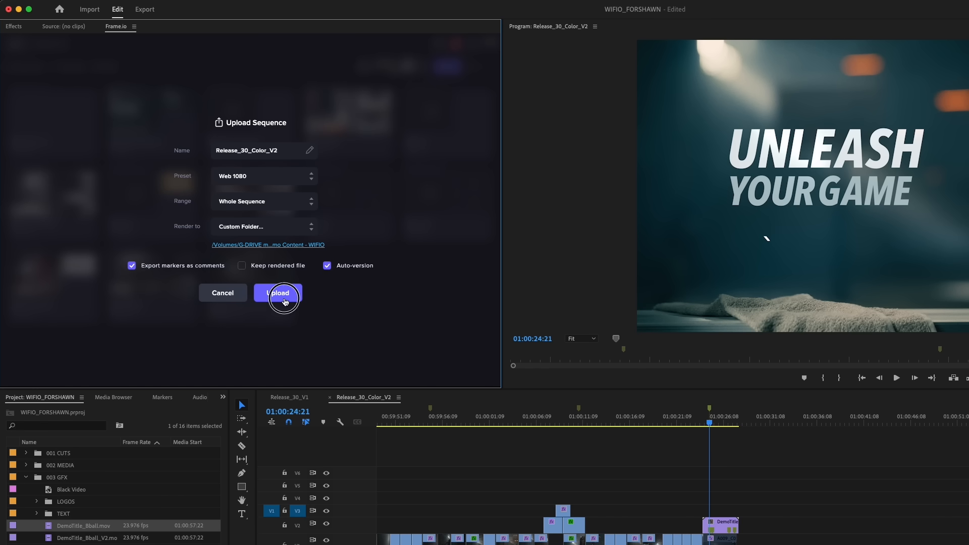
left_click(279, 293)
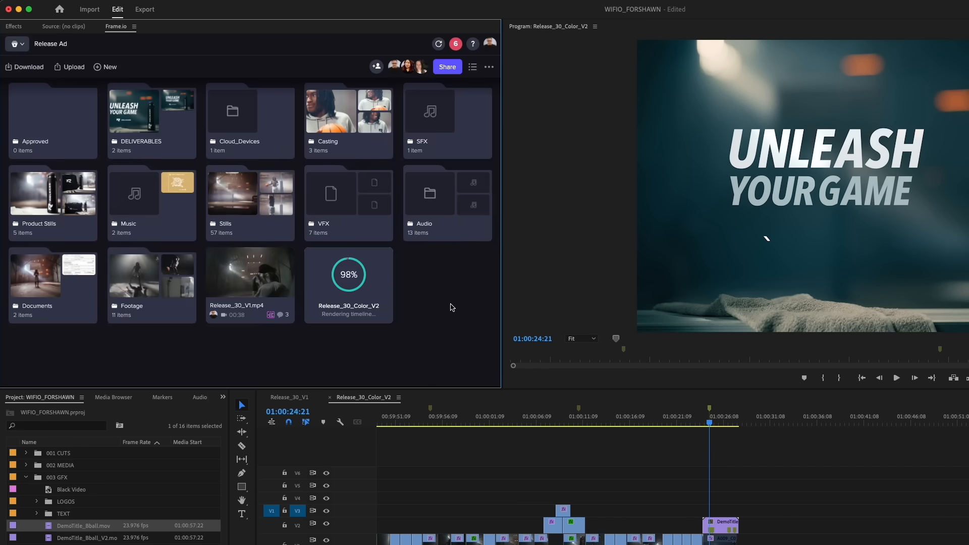